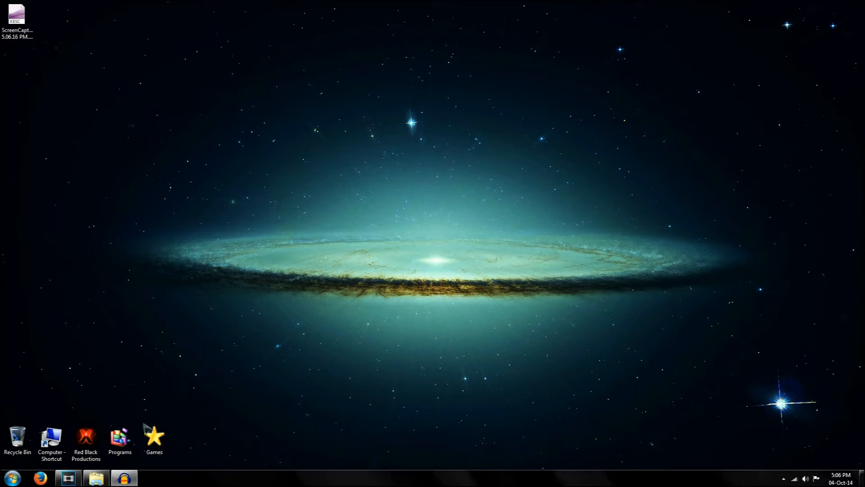
Launch the Red Black Productions project and place the intro clip on the timeline.
left_click(87, 437)
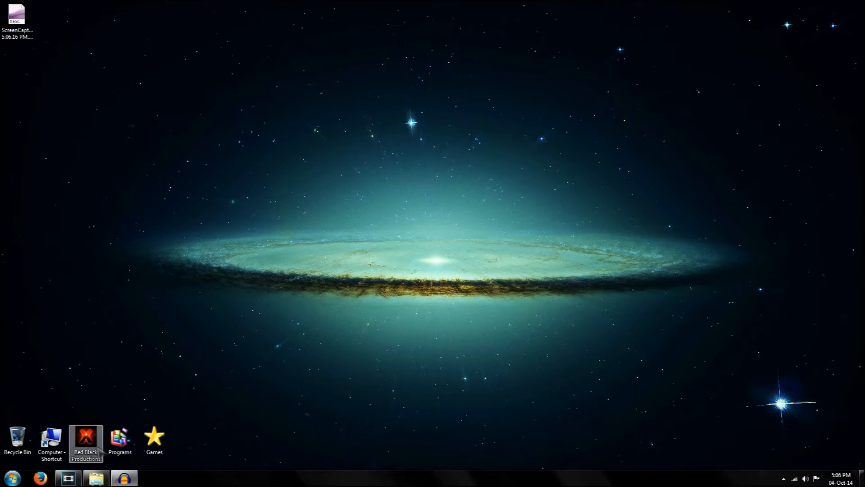
double_click(86, 437)
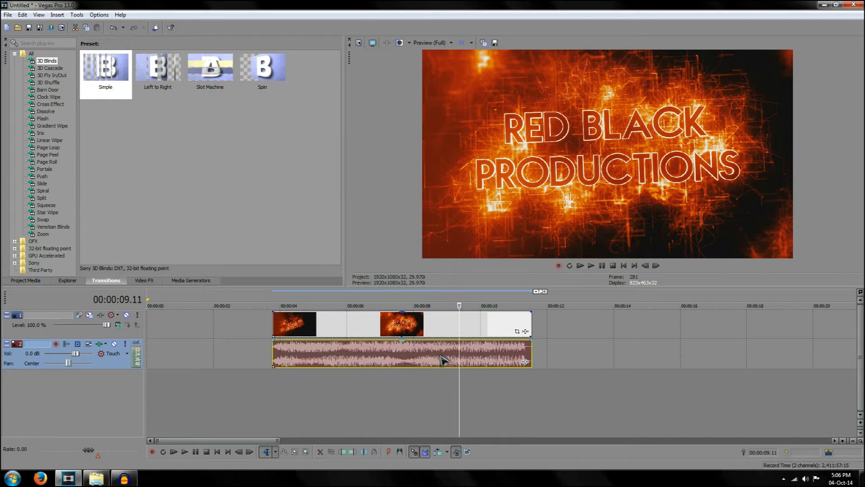
left_click_drag(442, 359, 615, 357)
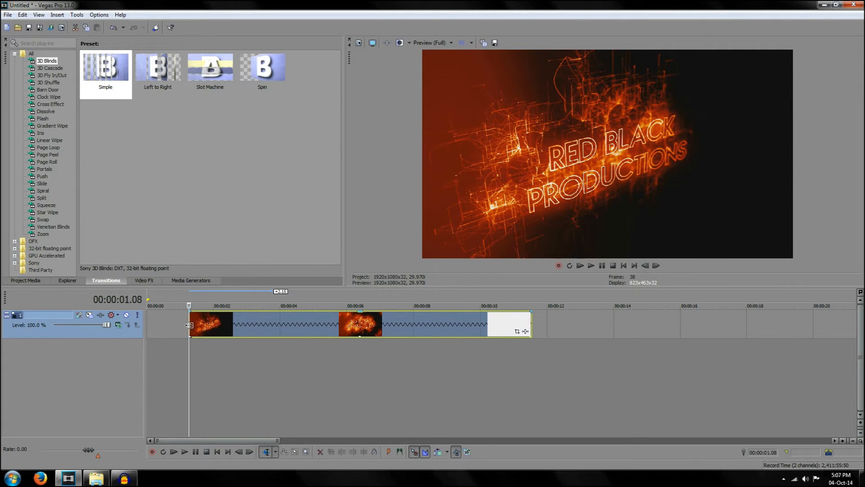
mouse_move(189, 325)
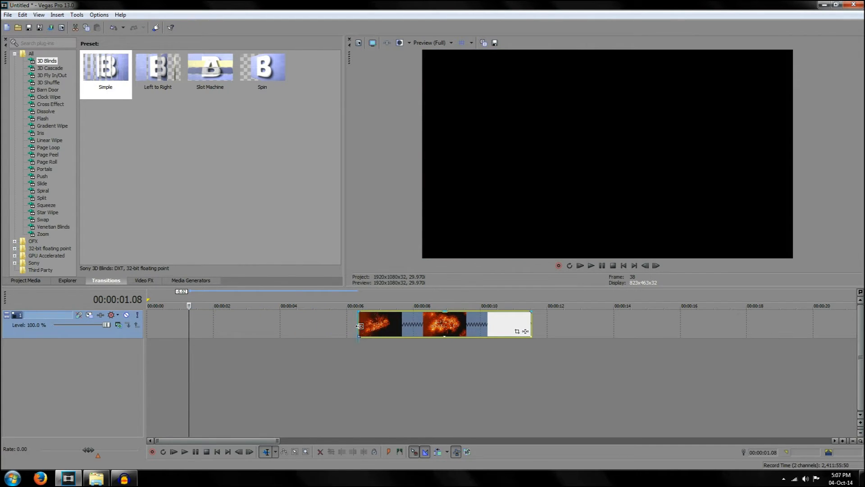
Ctrl-stretch the clip's right edge so it ends near 00:00:16.
left_click(591, 265)
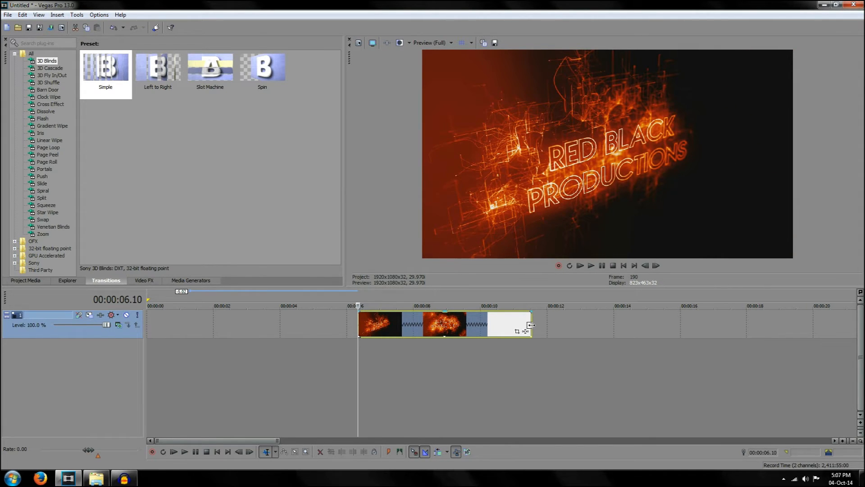
mouse_move(529, 325)
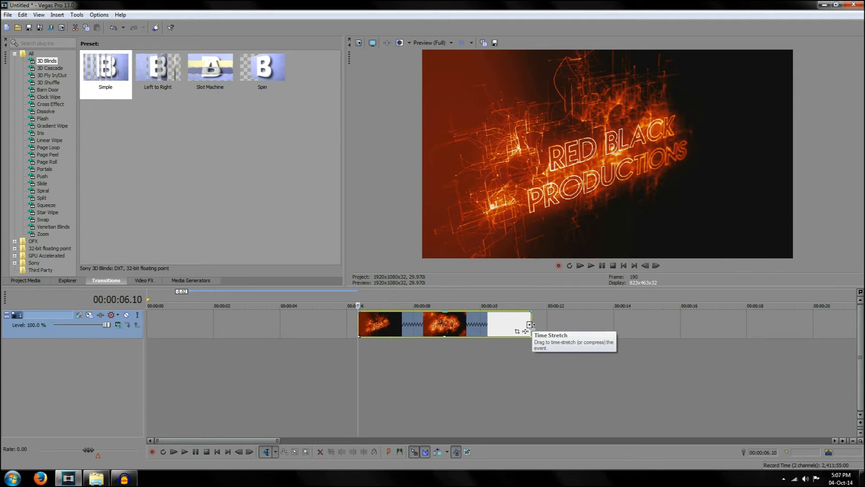
left_click_drag(530, 324, 472, 325)
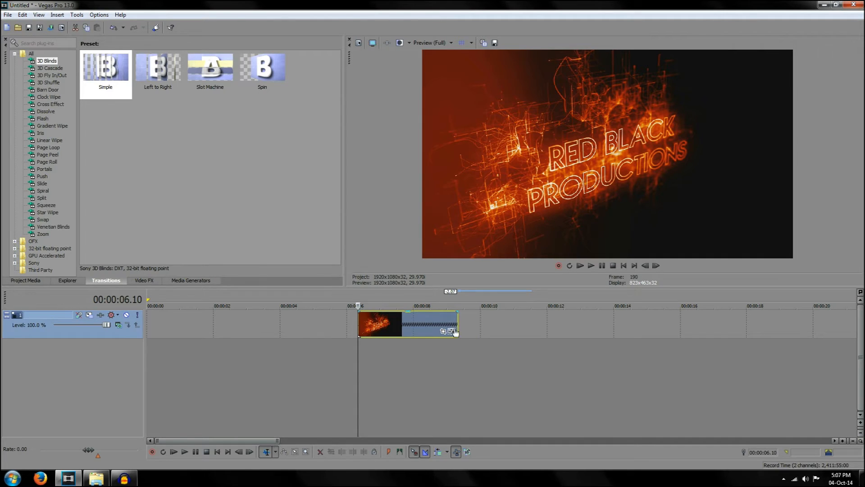
mouse_move(457, 325)
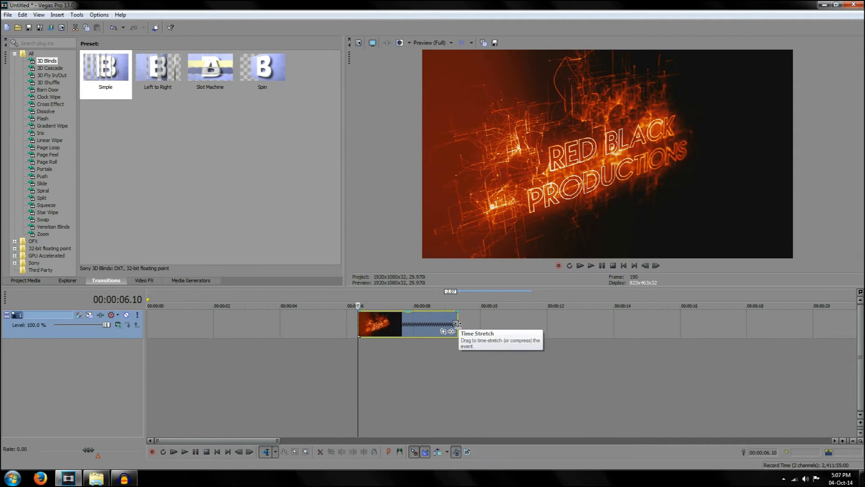
left_click_drag(457, 322, 610, 323)
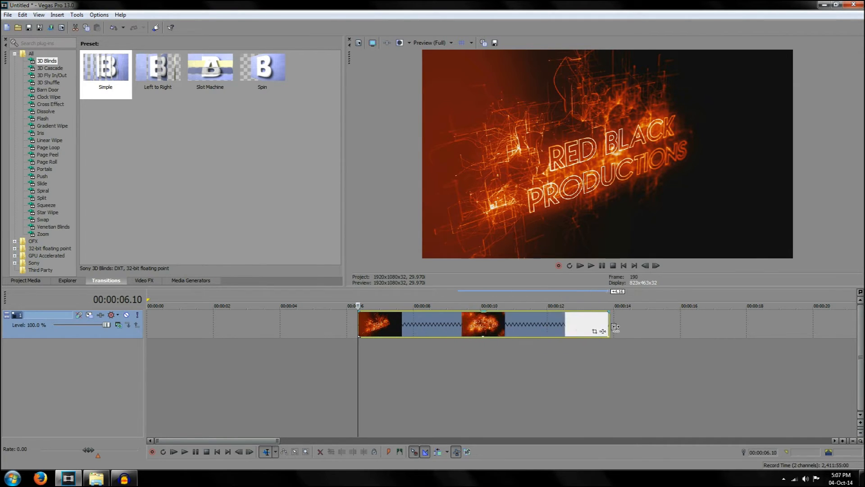
left_click_drag(611, 324, 698, 324)
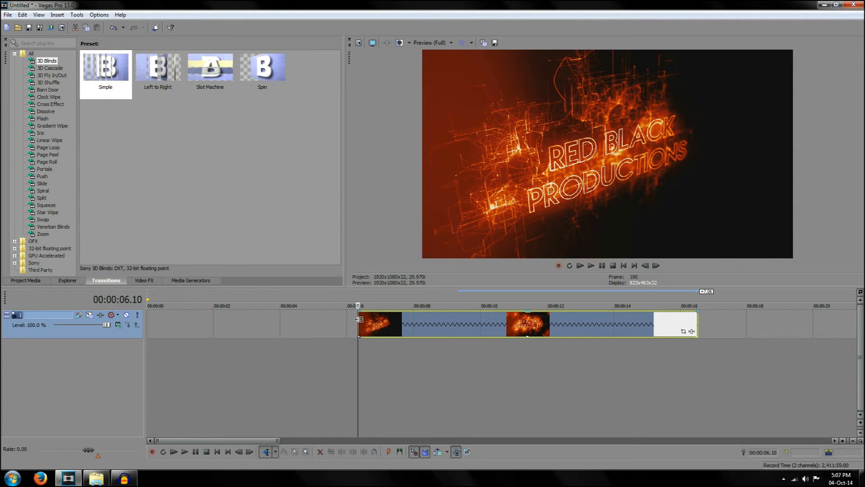
Add a Velocity envelope to the clip via Insert/Remove Envelope.
right_click(380, 323)
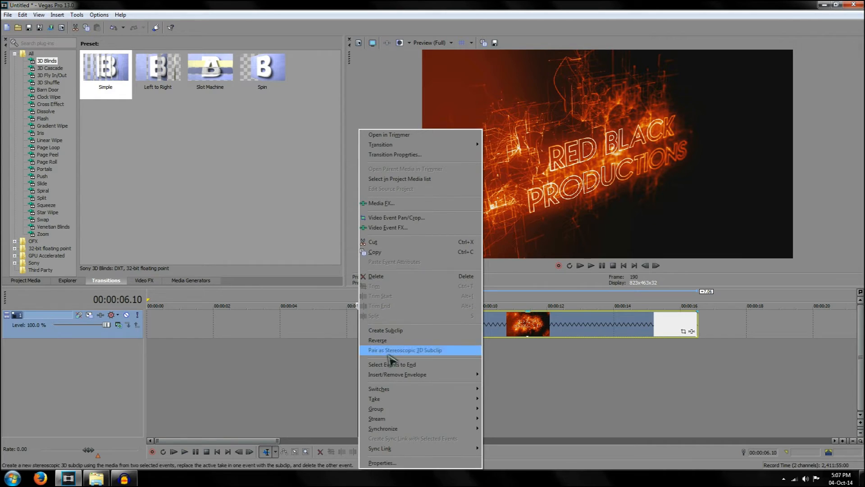
mouse_move(410, 374)
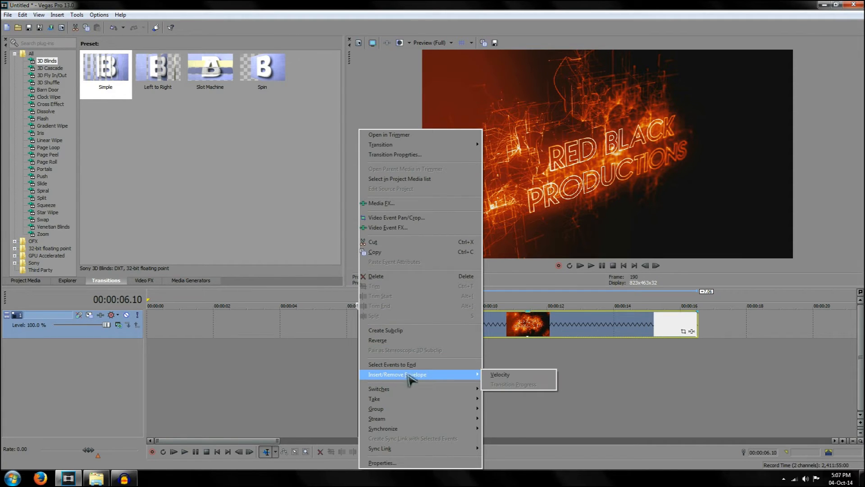
left_click(500, 374)
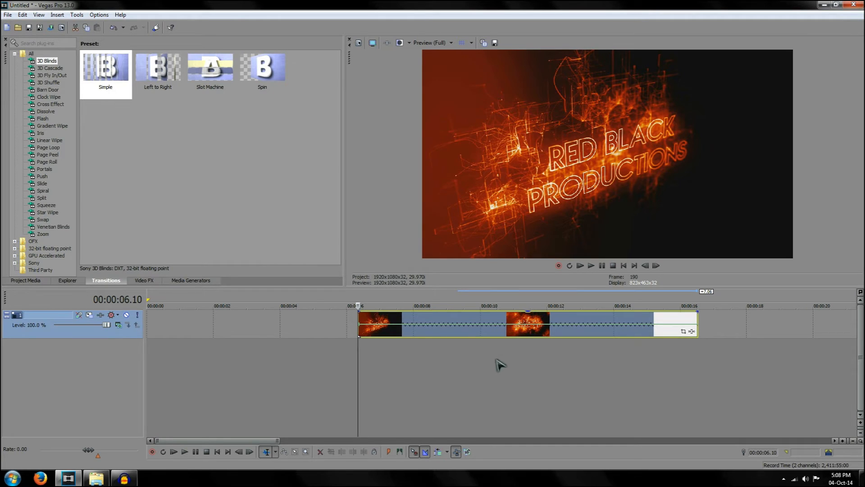
mouse_move(526, 328)
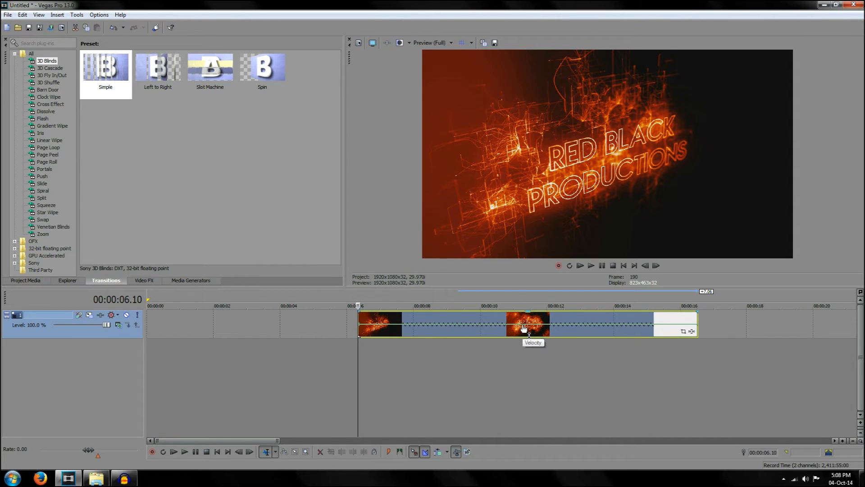
mouse_move(455, 328)
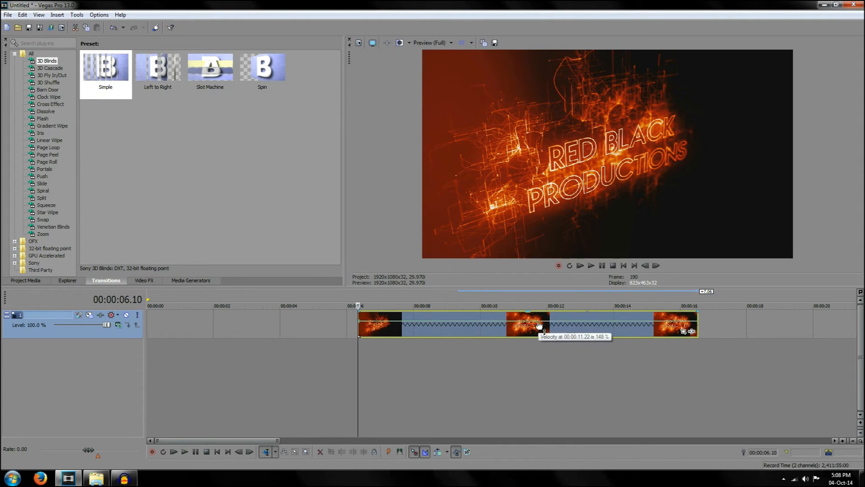
Add a velocity point near the clip start at about 93% speed.
left_click_drag(538, 326, 531, 323)
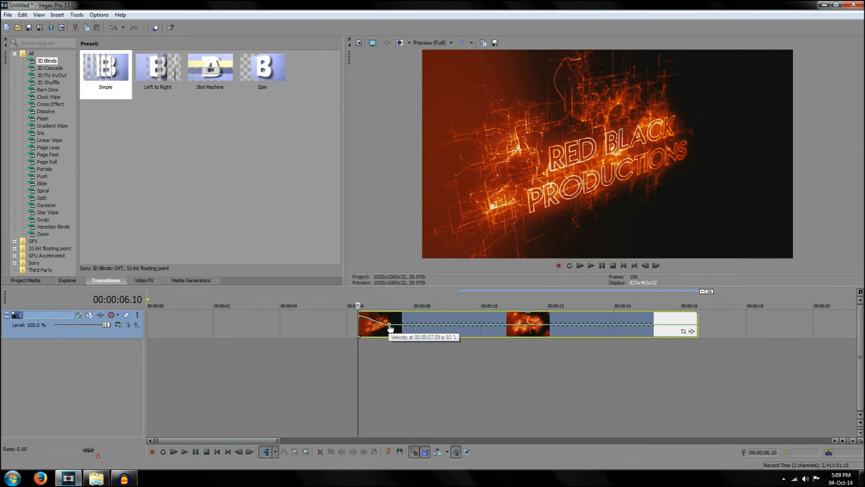
Drag the envelope point near 7 seconds down to about -10% speed.
left_click_drag(390, 328, 396, 333)
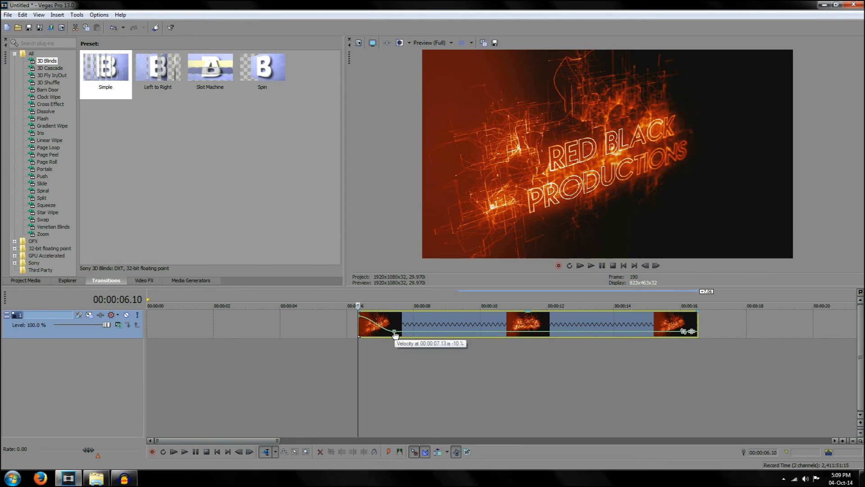
left_click(592, 265)
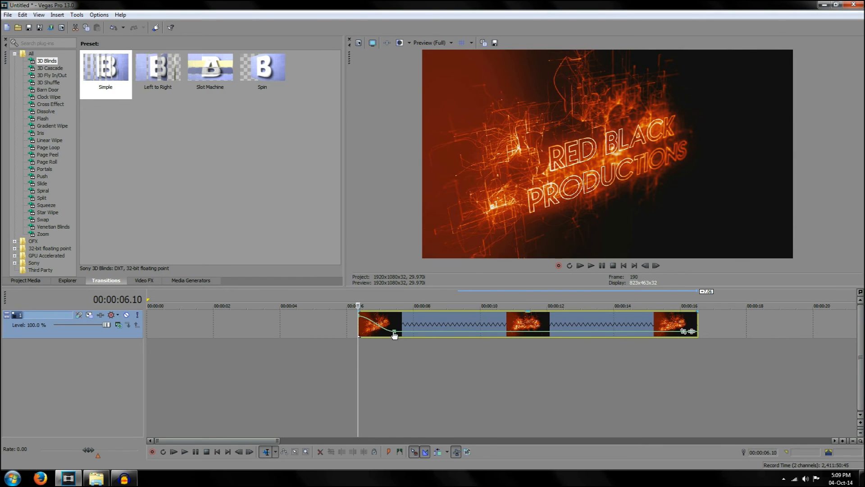
right_click(393, 335)
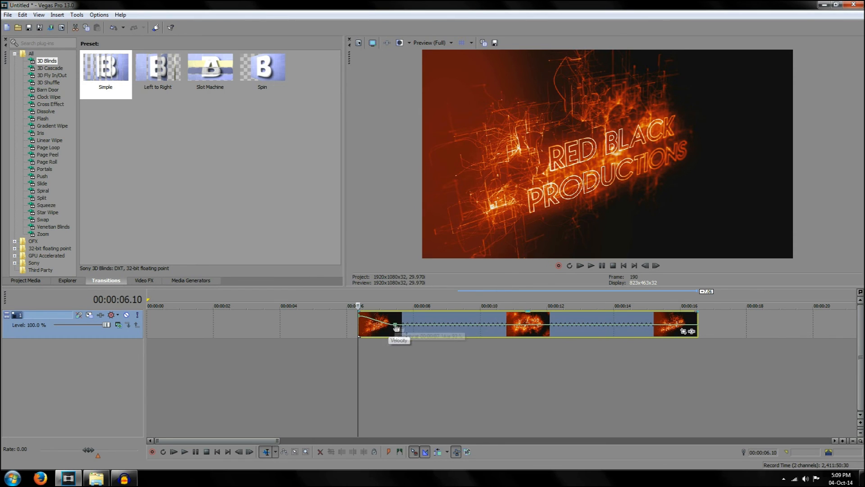
Set the first envelope segment to Linear Fade and start another point near the end.
right_click(395, 328)
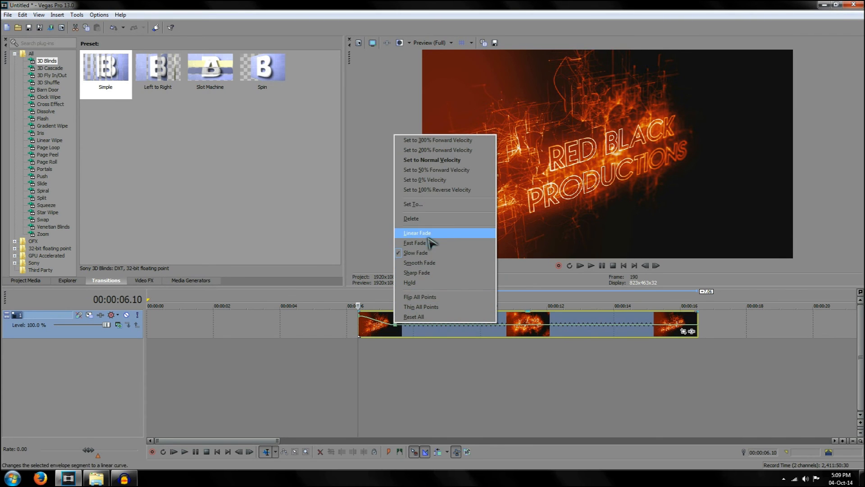
left_click(415, 242)
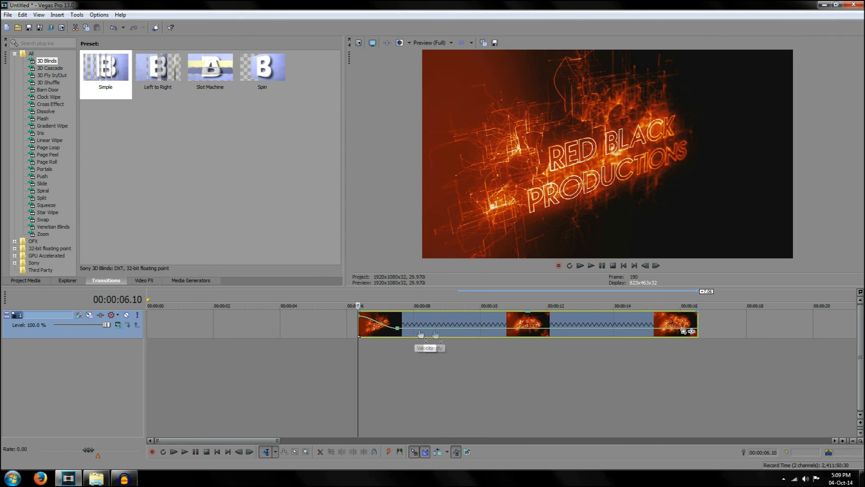
right_click(644, 338)
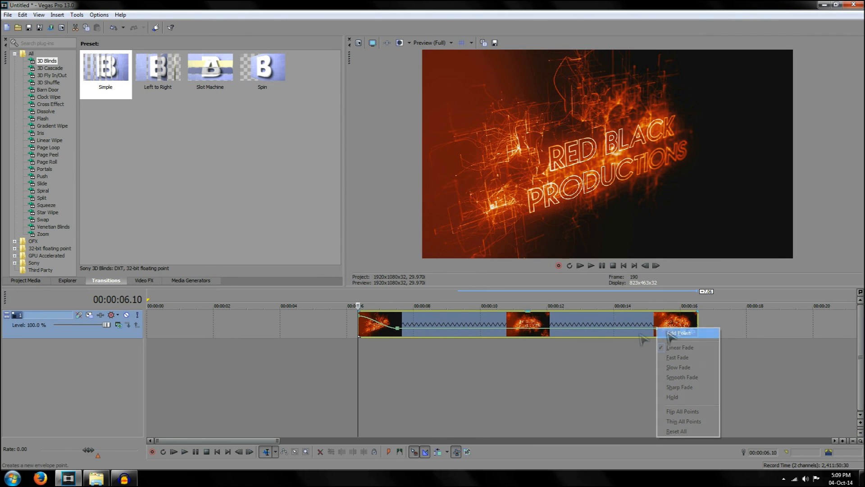